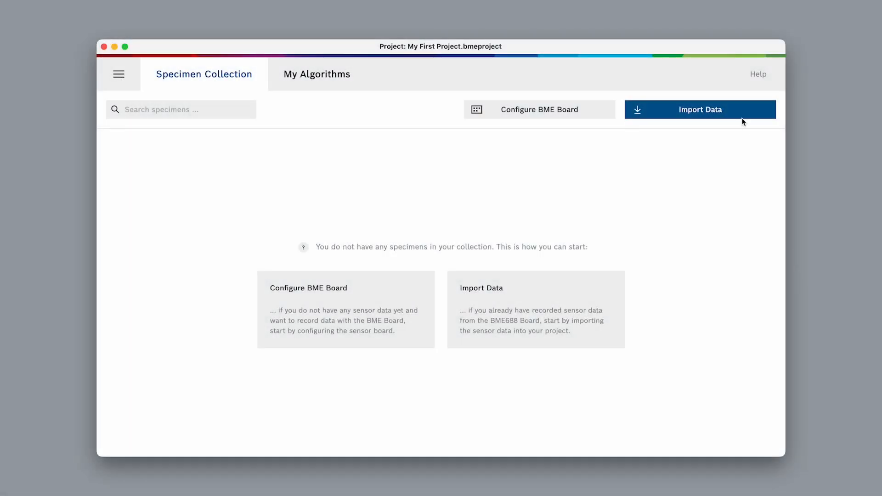
Step: Load the .bmerawdata raw sensor file from the SD card for import
click(700, 109)
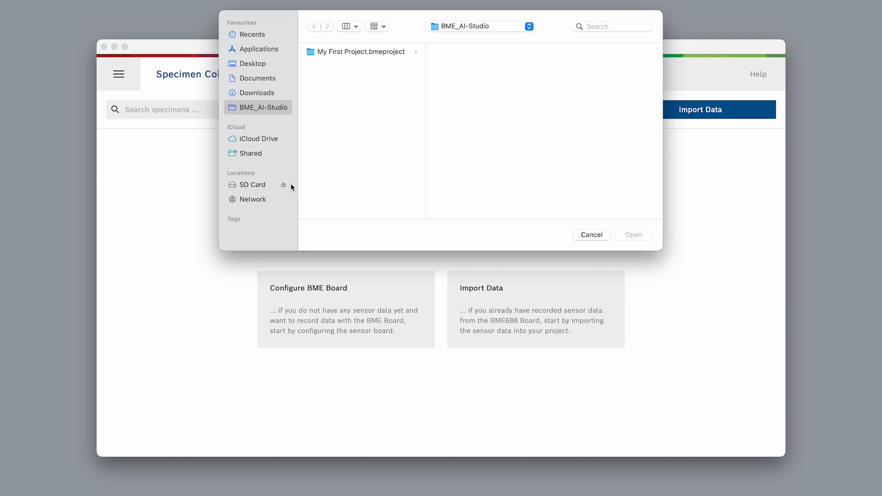
click(253, 185)
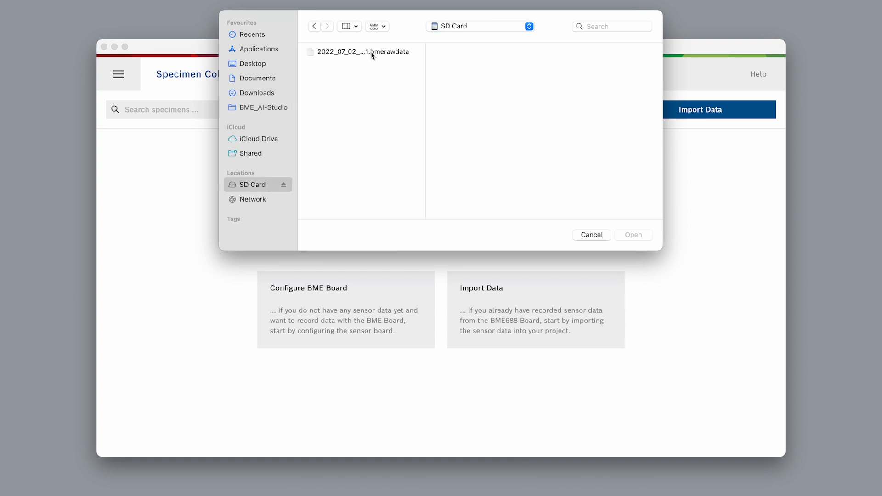
click(363, 51)
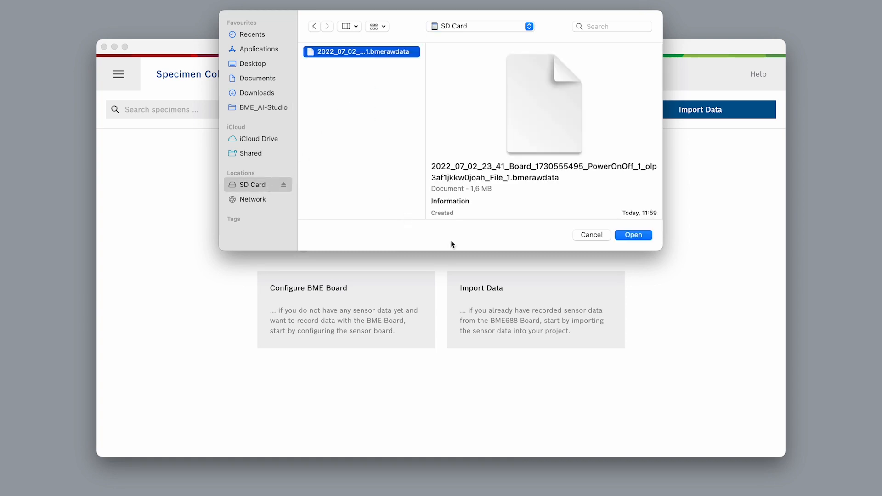
click(633, 235)
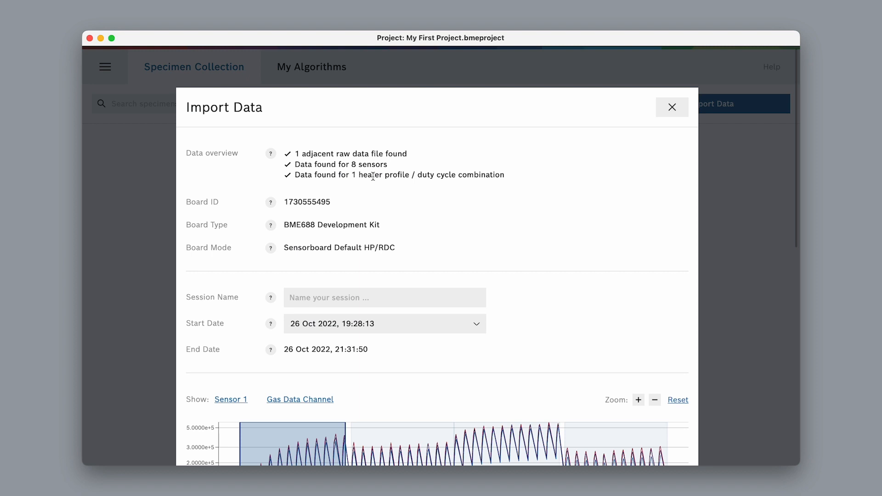
mouse_move(515, 180)
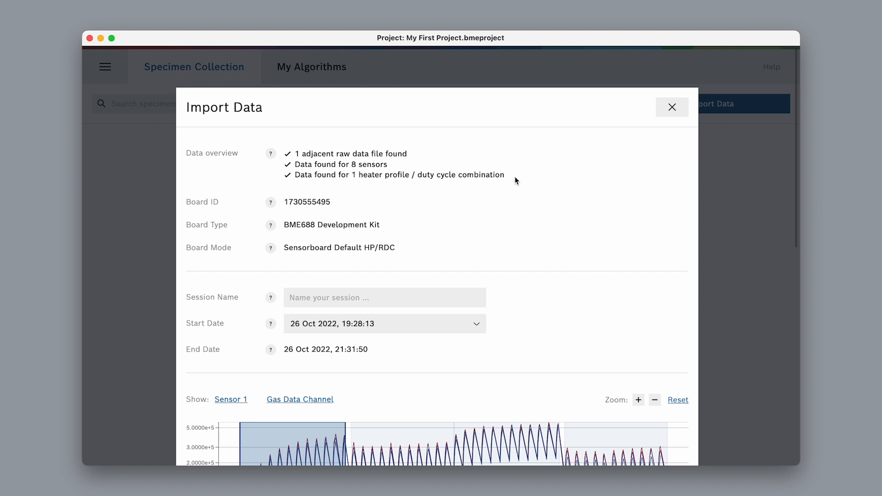
Step: Review the 8-sensor BME688 import summary and select the Session Name field
click(384, 297)
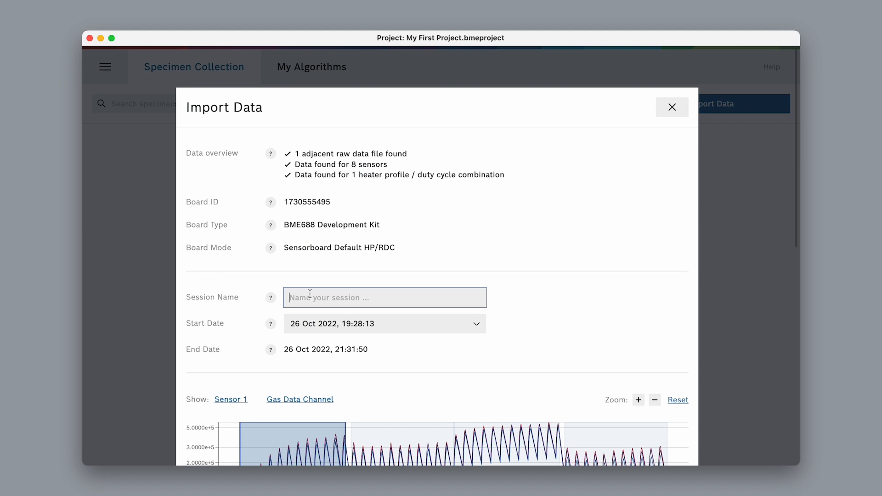
Step: Enter 'Berlin Speciality Coffee' as the session name
text(Berlin Speciality Coffee)
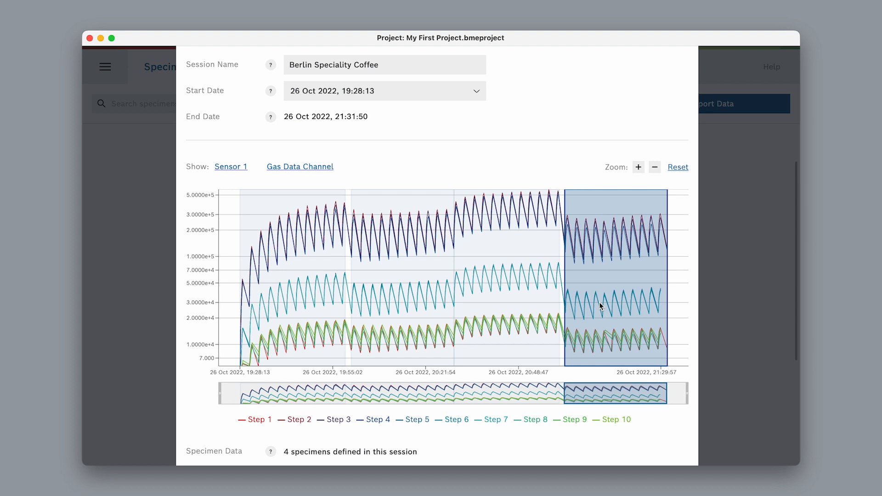
Step: Scroll down to the Specimen Data list of four specimens
scroll(down, 3)
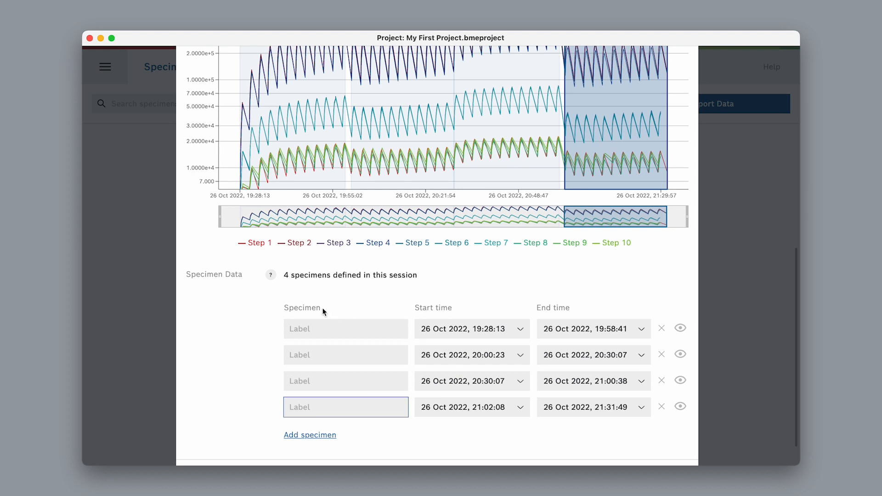
mouse_move(571, 307)
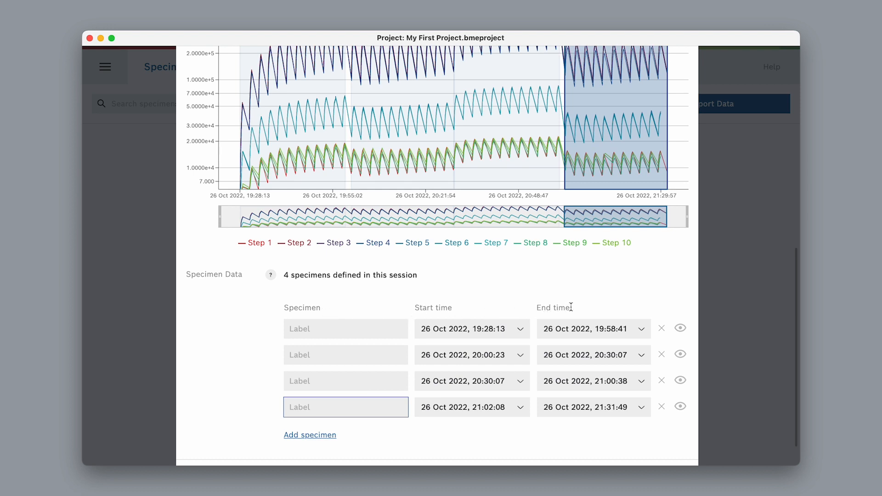
mouse_move(580, 310)
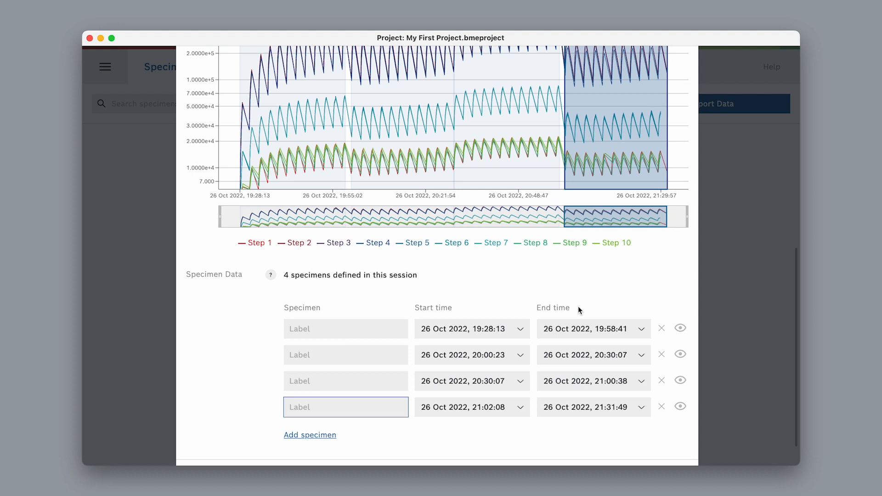
mouse_move(519, 310)
text(Espresso Coffee)
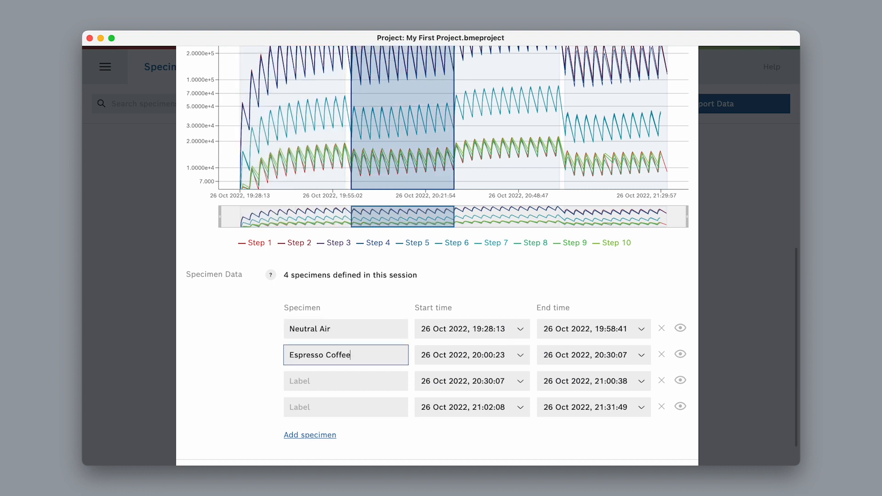
Step: Label a specimen 'Filter Coffee' and move the first specimen's start to 19:35:13
text(Filter Coff)
click(345, 381)
text(Neutral Air)
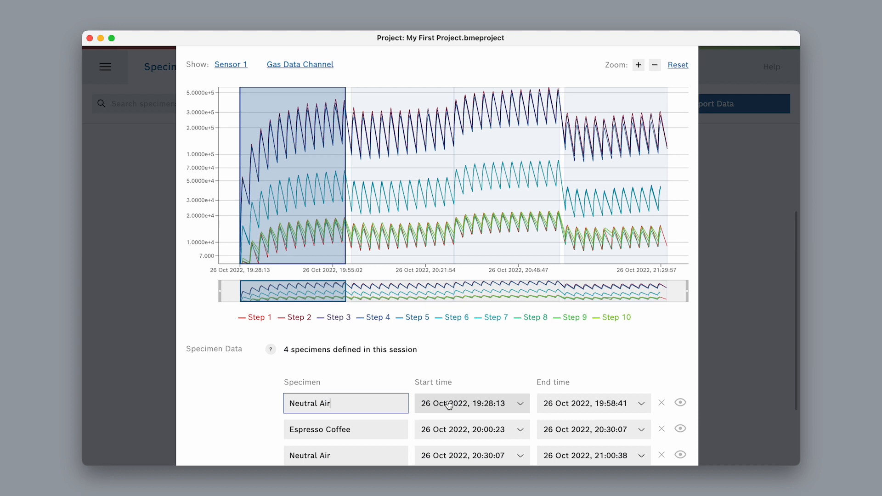
click(472, 404)
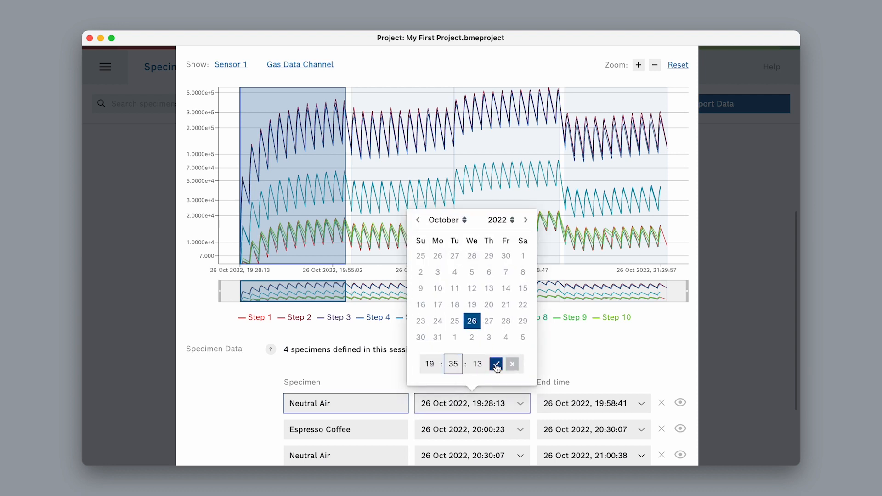
click(496, 364)
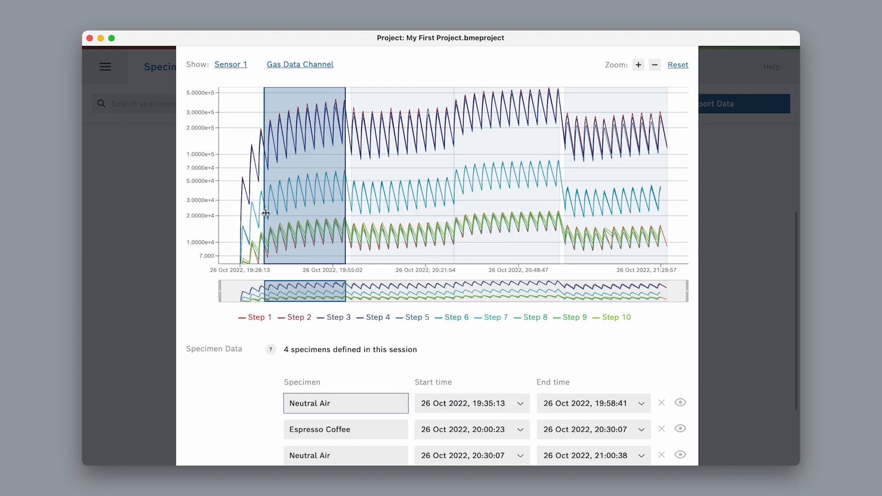
drag(261, 214, 237, 214)
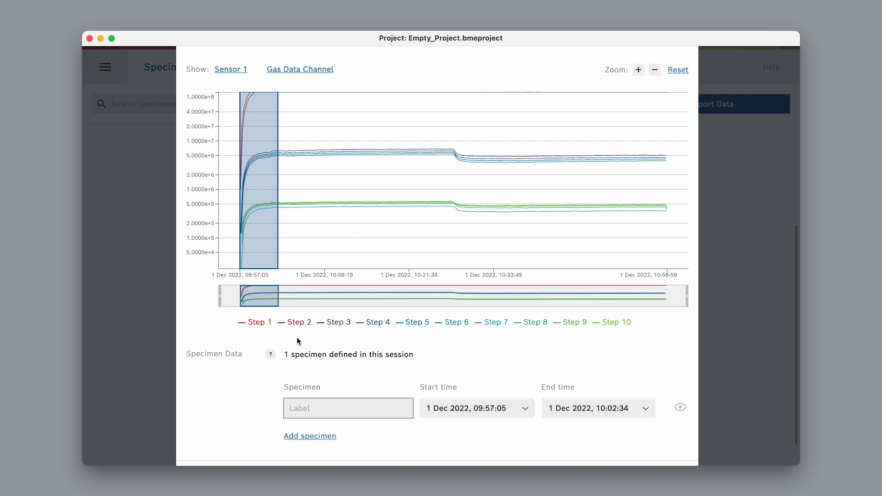
click(309, 436)
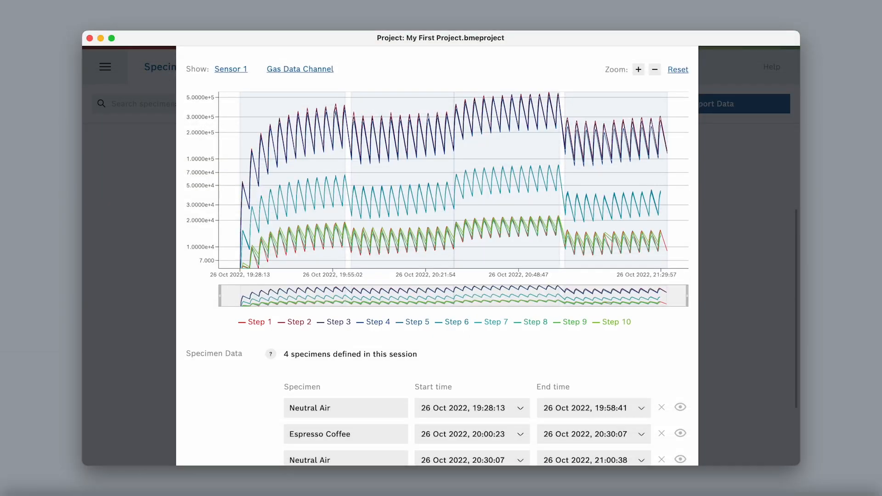
Step: Chart Sensor 6's temperature and barometric pressure, then scroll to the specimen list
click(231, 68)
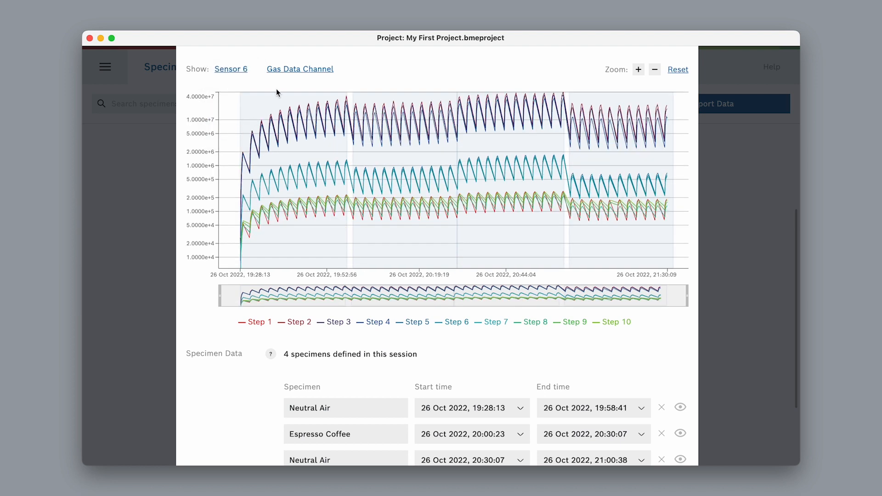
click(300, 68)
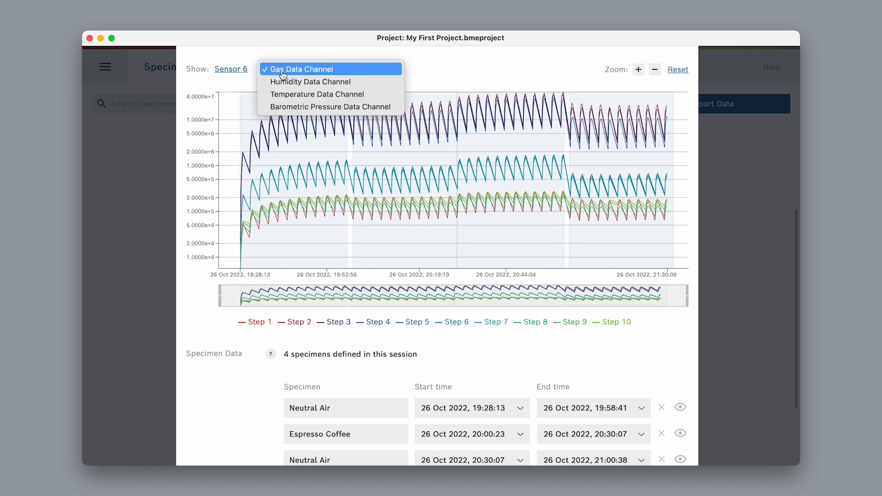
click(318, 94)
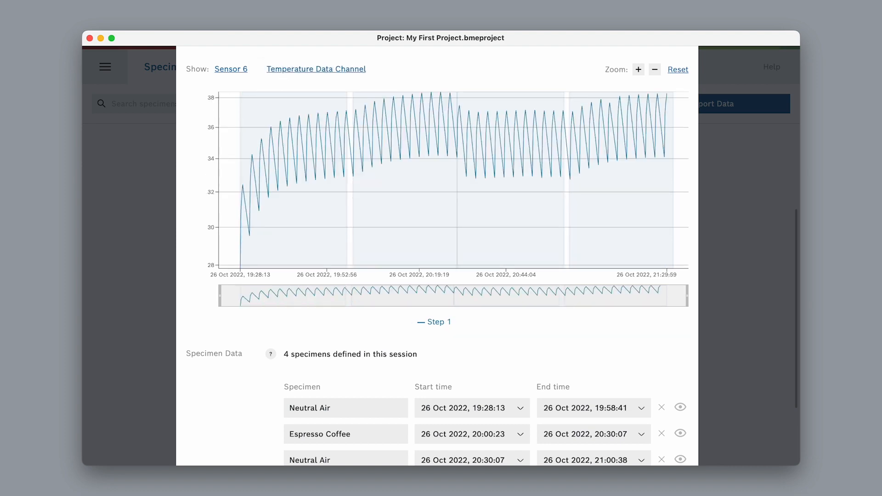
click(316, 68)
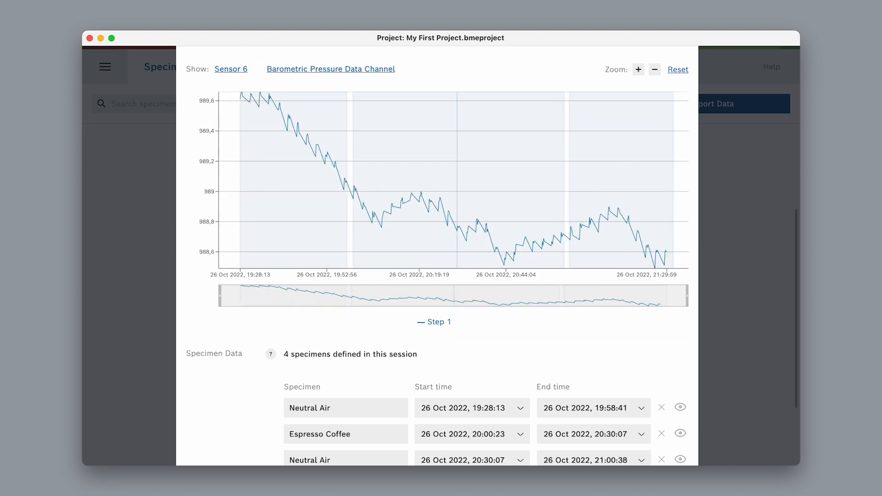
scroll(down, 3)
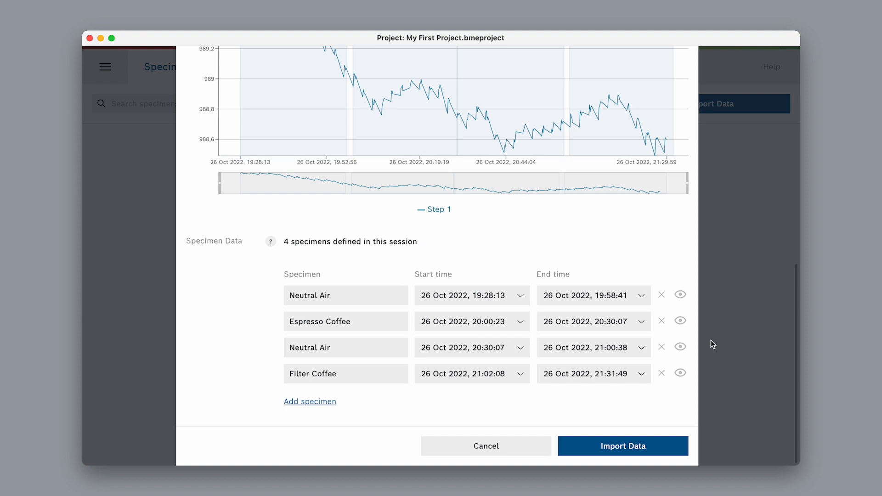
Step: Import the four-specimen session and open Berlin Speciality Coffee's settings
click(623, 446)
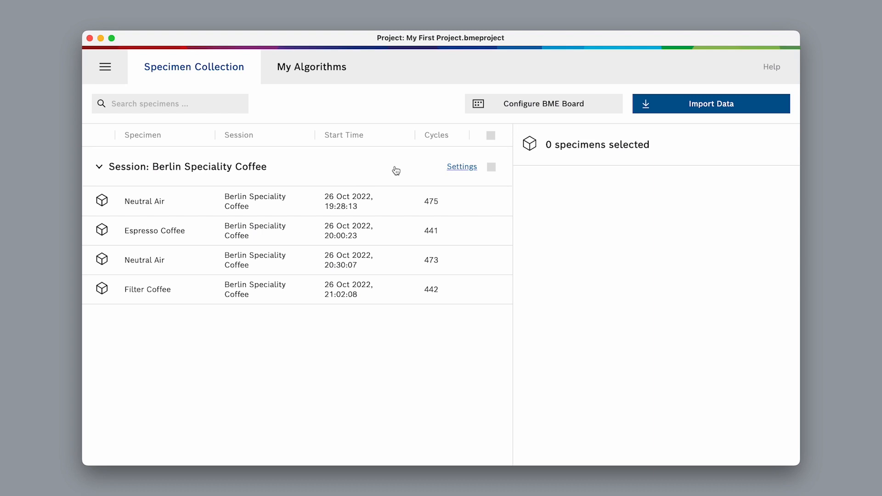
mouse_move(447, 172)
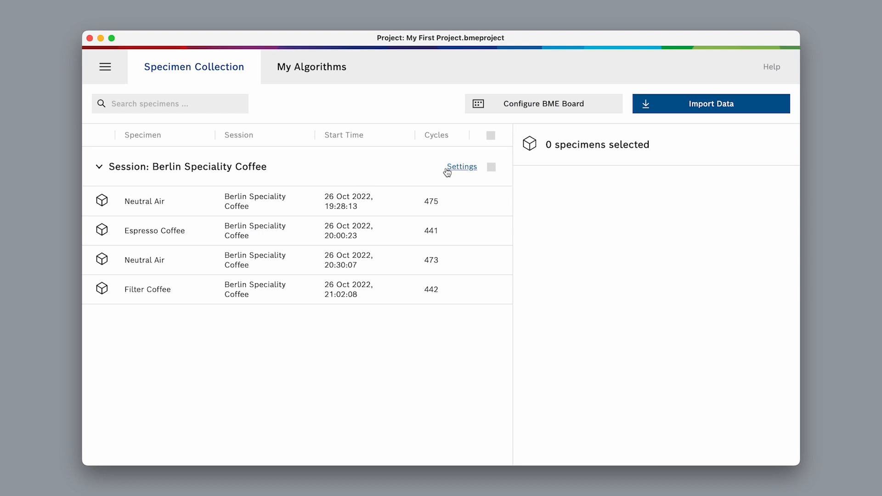
click(460, 167)
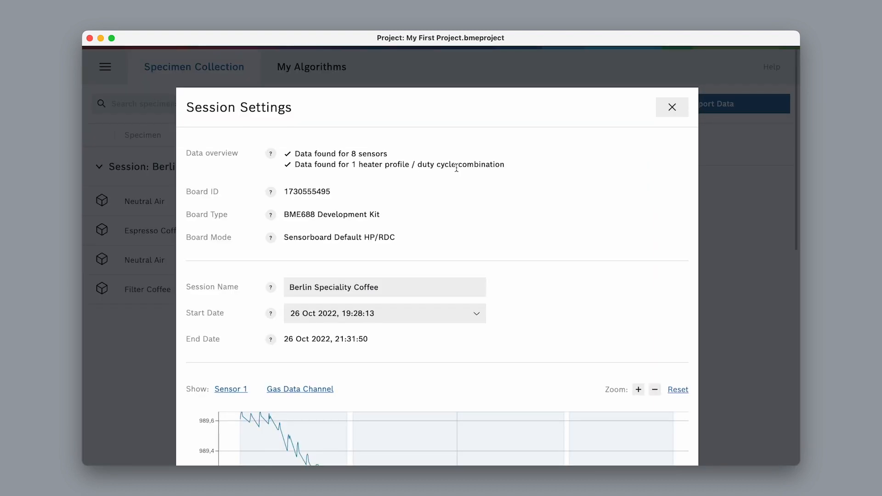